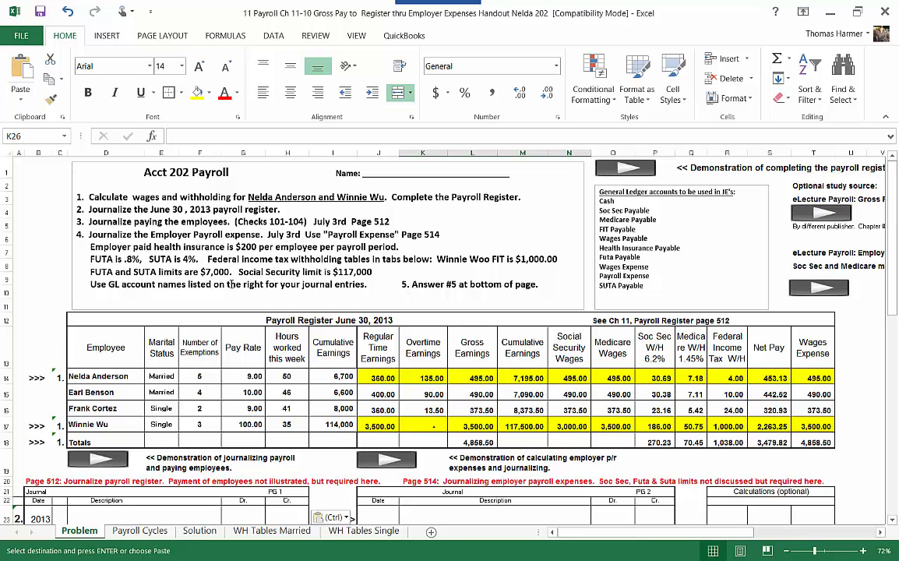
pyautogui.moveTo(390, 299)
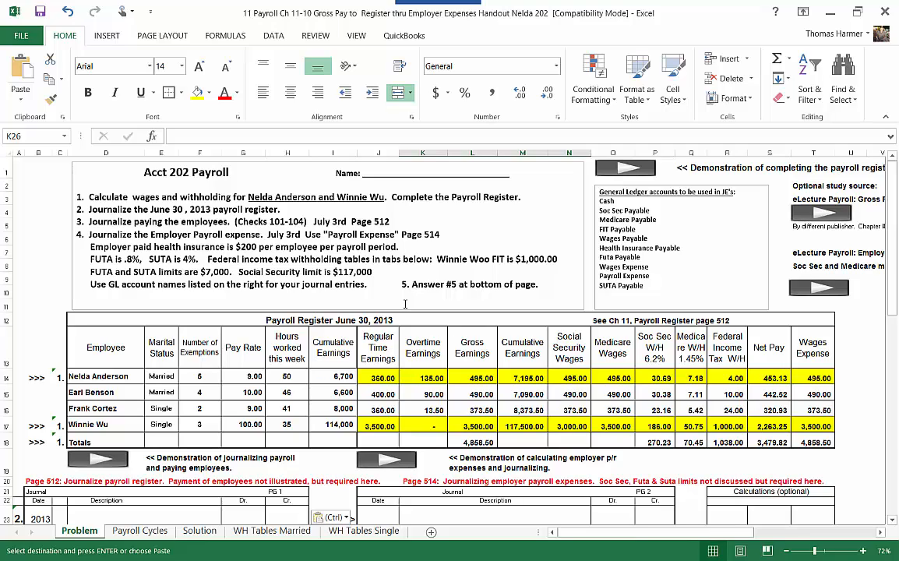
pyautogui.moveTo(402, 305)
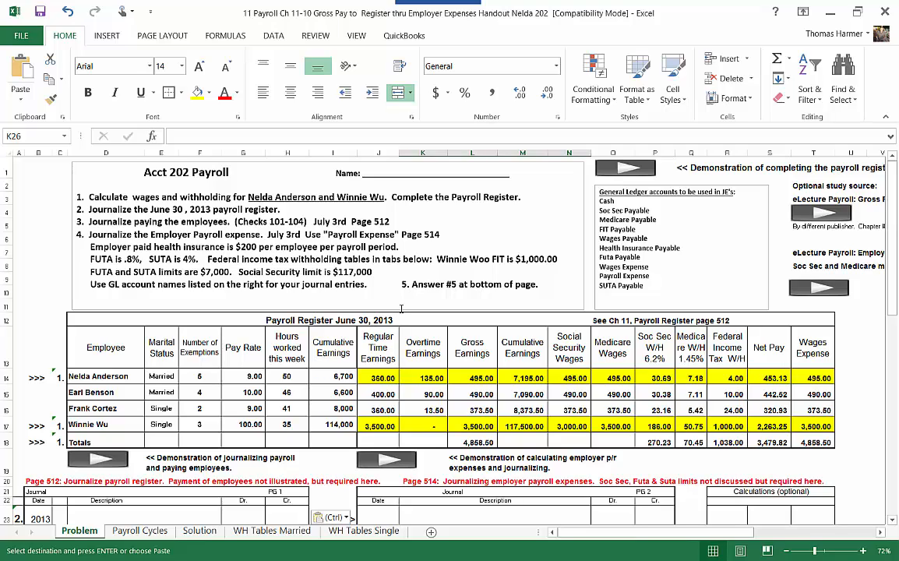
pyautogui.moveTo(127, 309)
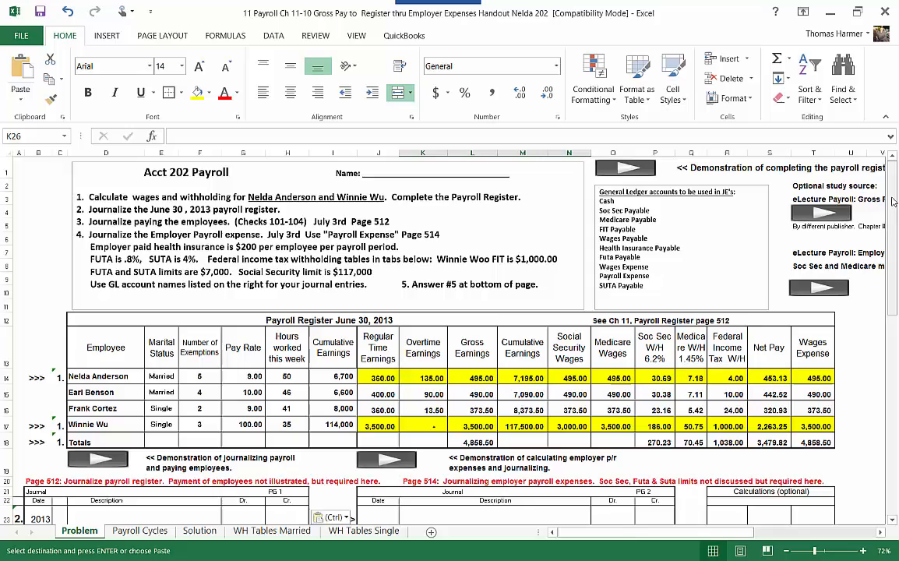
# Step: Start journal 4 with the 3-Jul date and the Payroll Tax Expense debit line
pyautogui.scroll(-3)
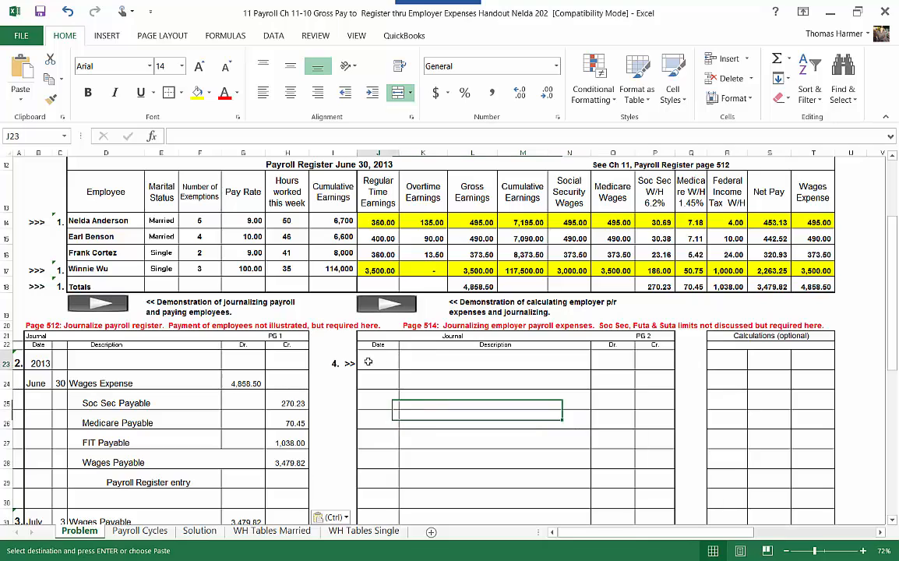
pyautogui.write('Journal')
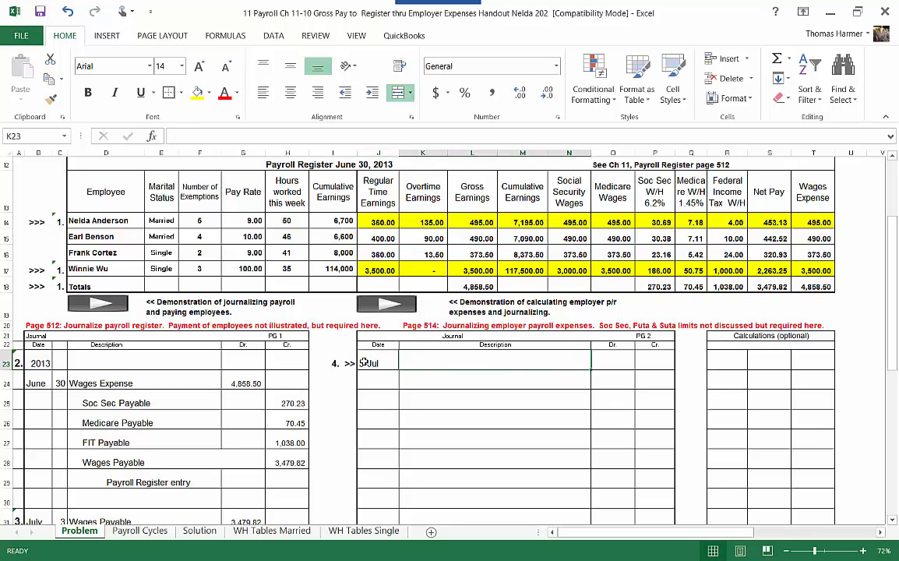
pyautogui.write('Payroll Tax Expense')
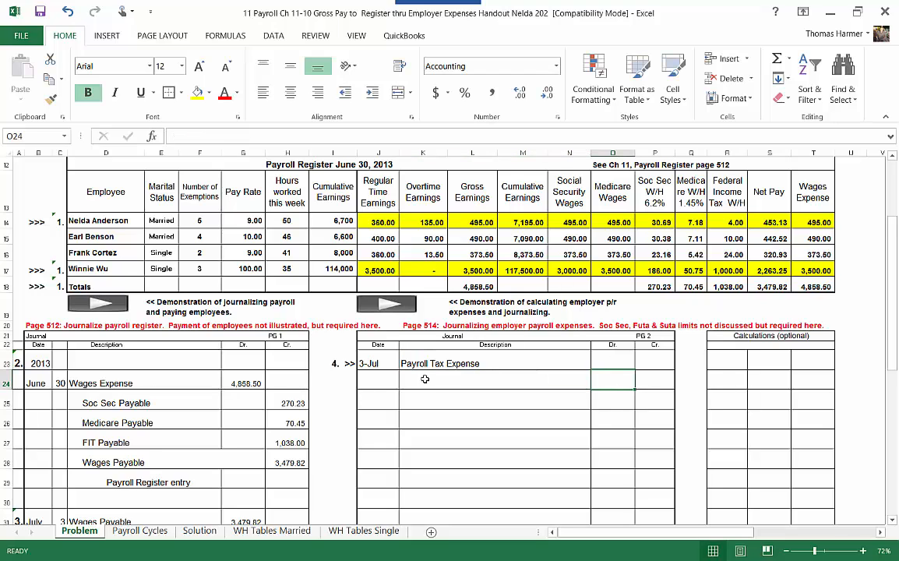
pyautogui.click(495, 380)
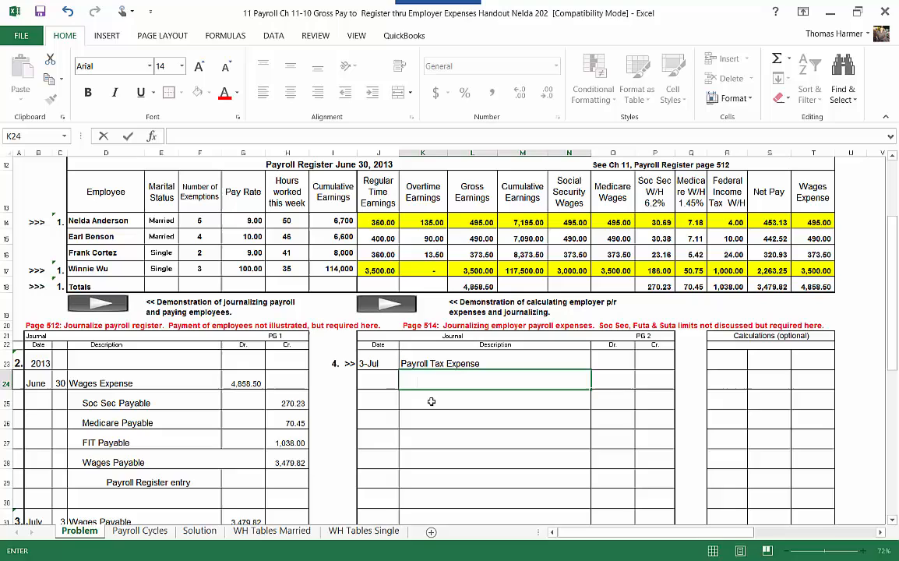
# Step: List the credit accounts: Soc Sec, Medicare, FUTA, SUTA and Health Insurance Payable
pyautogui.write('Soc Sec Payable')
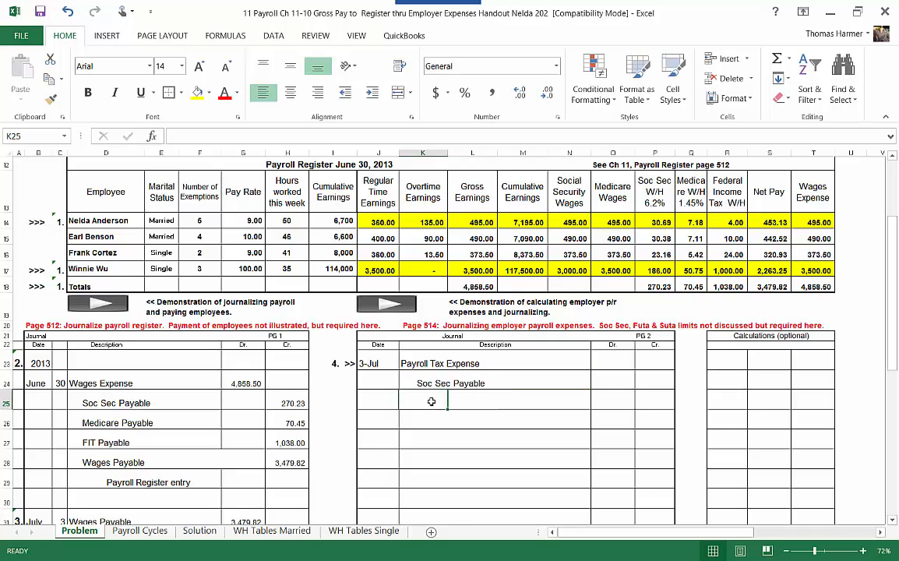
pyautogui.write('Medicare Payable')
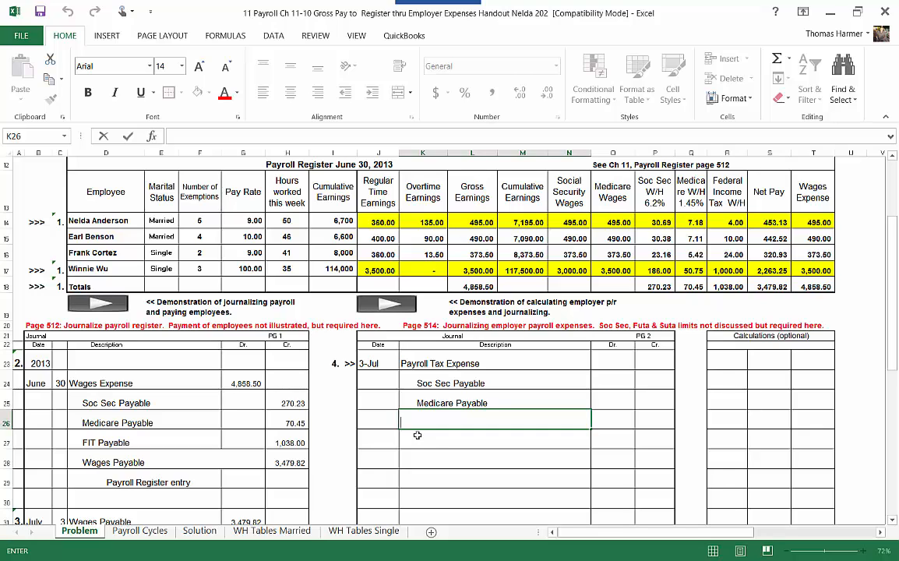
pyautogui.write('FUTA Payable')
pyautogui.click(494, 442)
pyautogui.write('SUTA Payable')
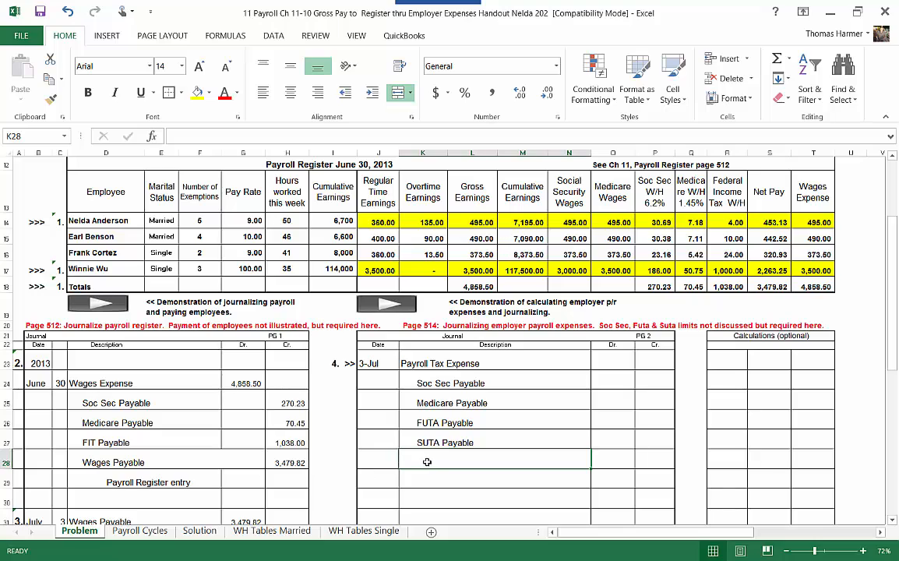
pyautogui.moveTo(392, 474)
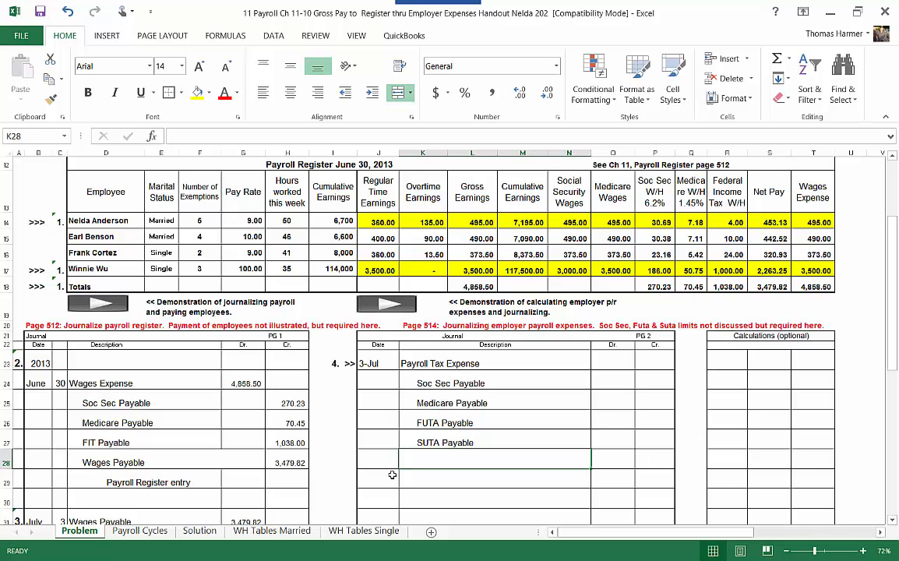
pyautogui.moveTo(894, 351)
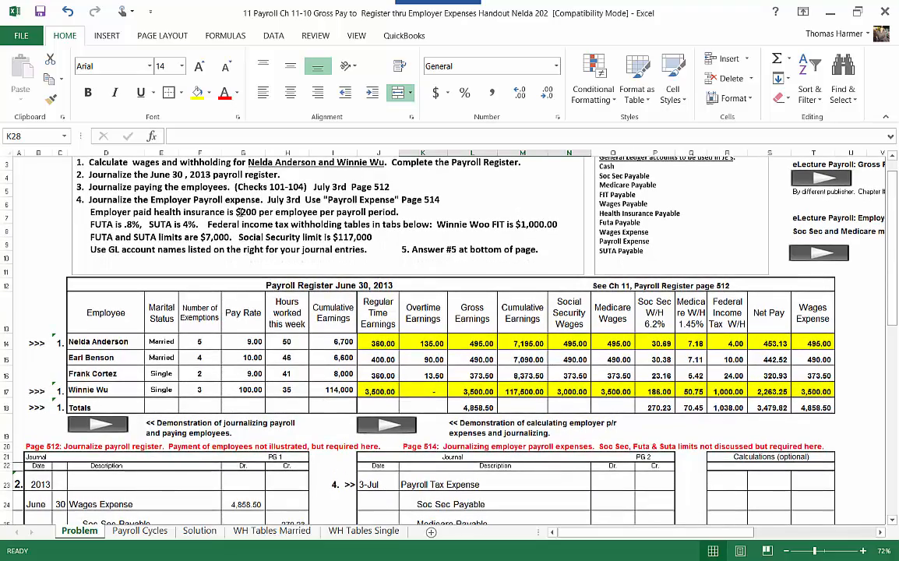
pyautogui.scroll(-3)
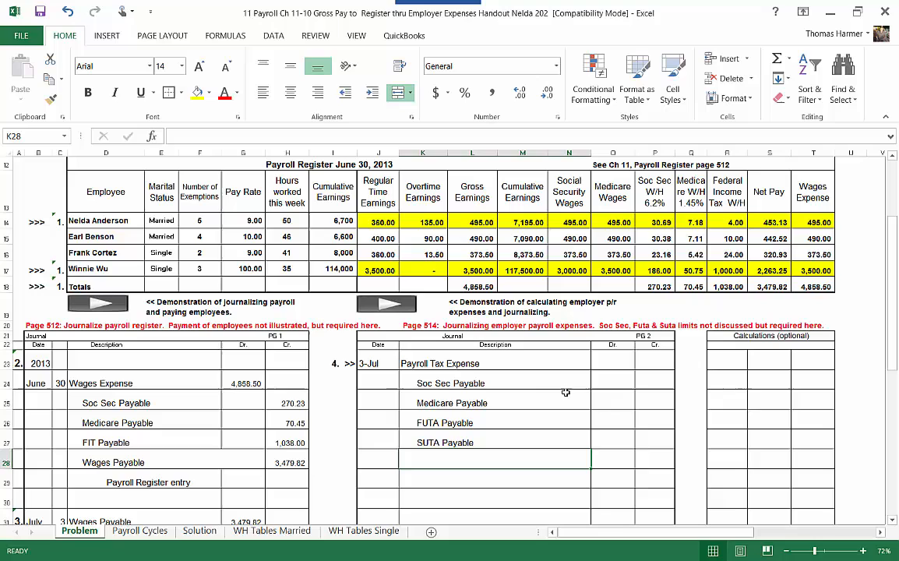
pyautogui.write('Health Insurance Payable')
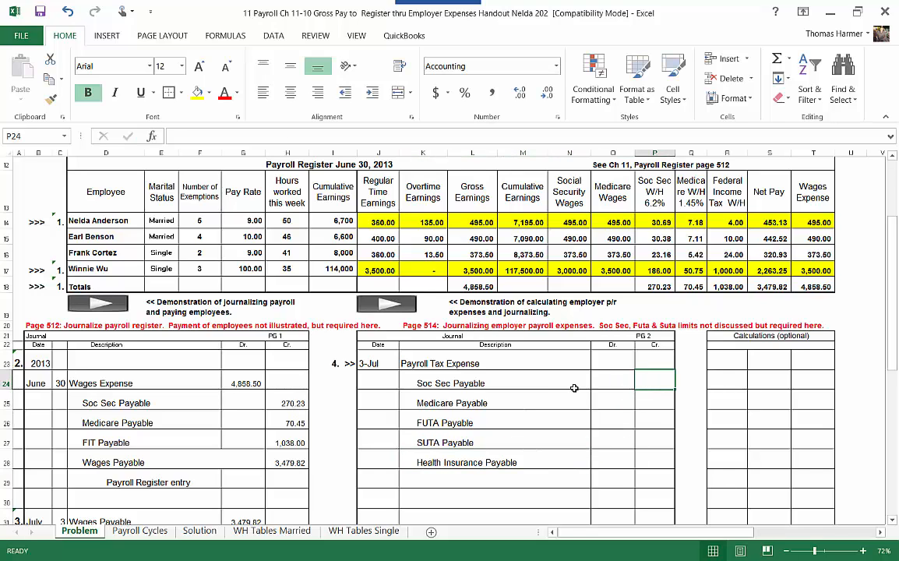
# Step: Credit Soc Sec Payable 270.23 and Medicare Payable 70.45 via formulas linked to the June entry
pyautogui.click(288, 402)
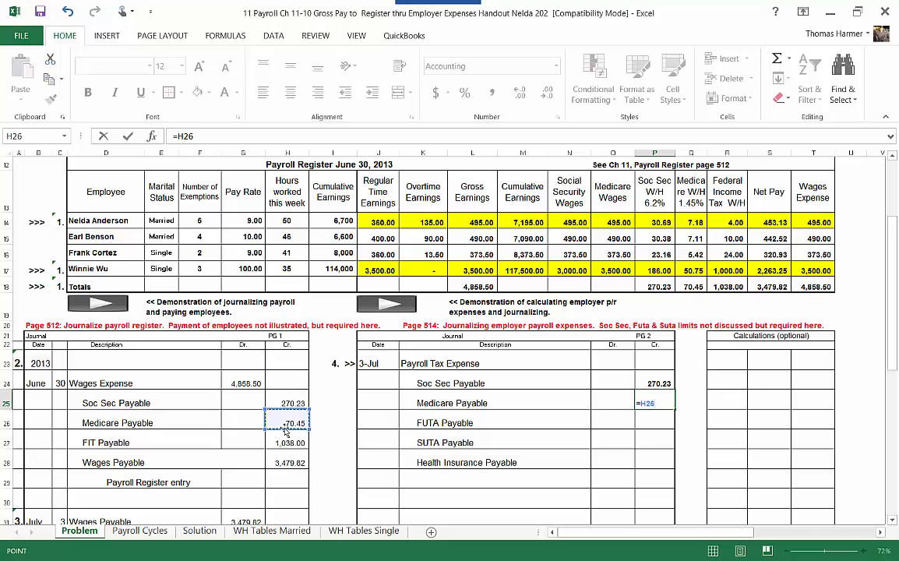
pyautogui.press('enter')
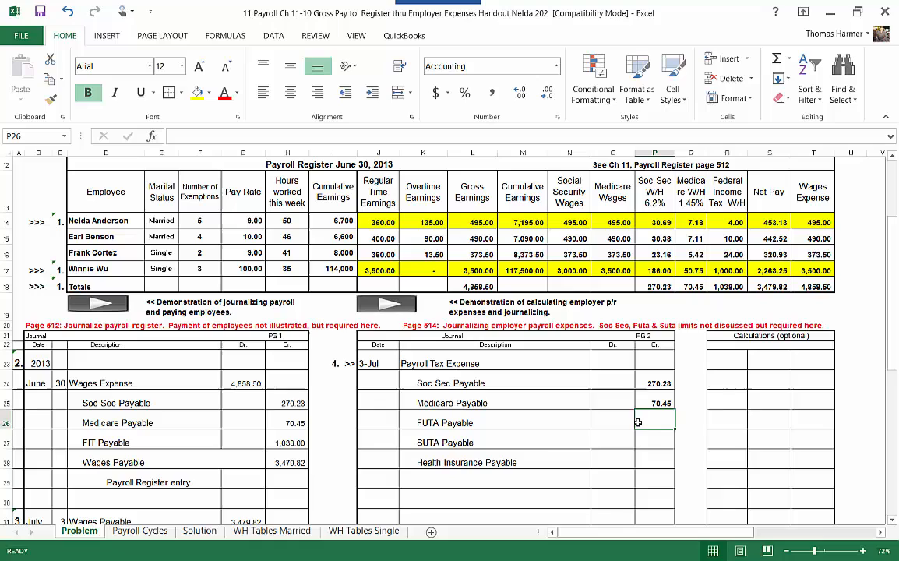
pyautogui.moveTo(660, 428)
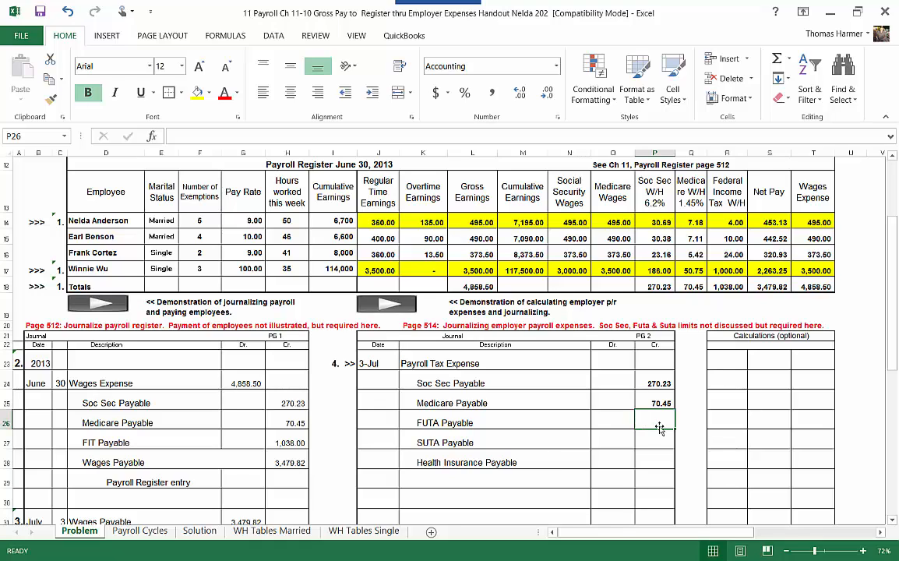
pyautogui.moveTo(304, 232)
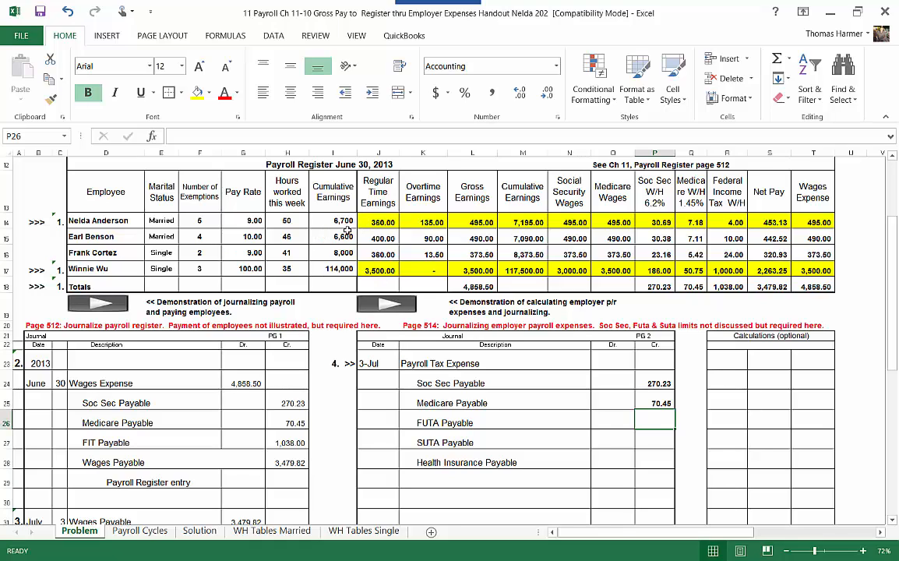
pyautogui.moveTo(321, 240)
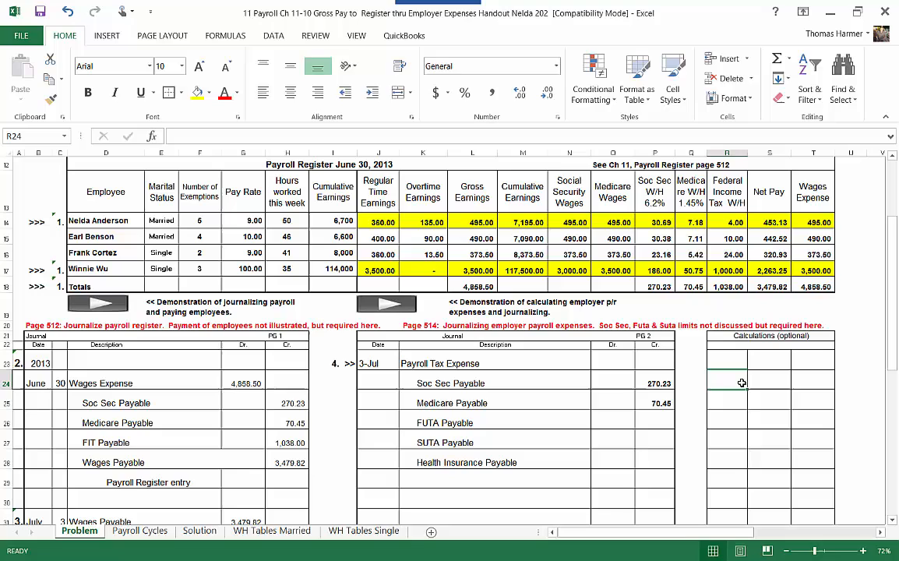
# Step: Enter taxable wages Nelda 300.00 and Earl 400.00 and total them to 700.00 with =SUM(S24:S25)
pyautogui.write('Nelda')
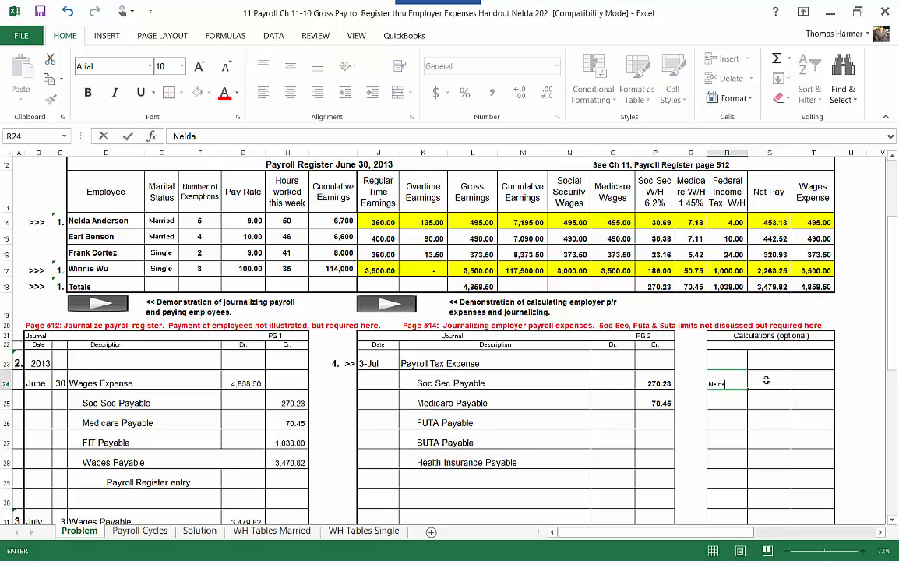
pyautogui.write('300.00')
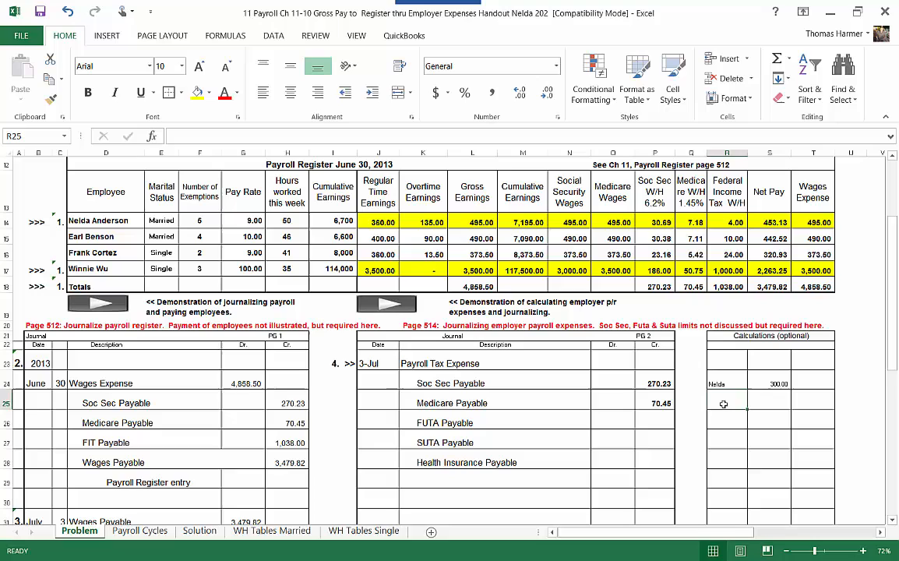
pyautogui.write('Earl')
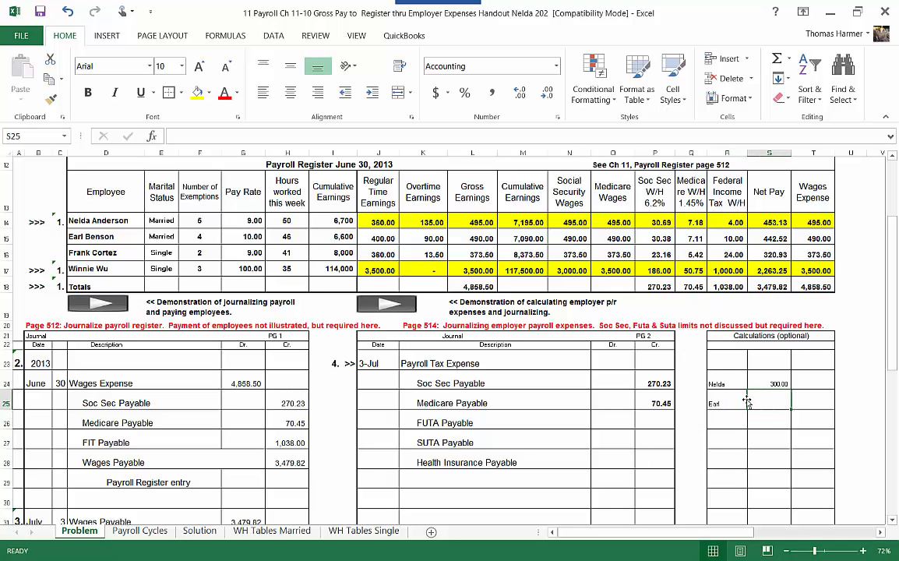
pyautogui.write('400.00')
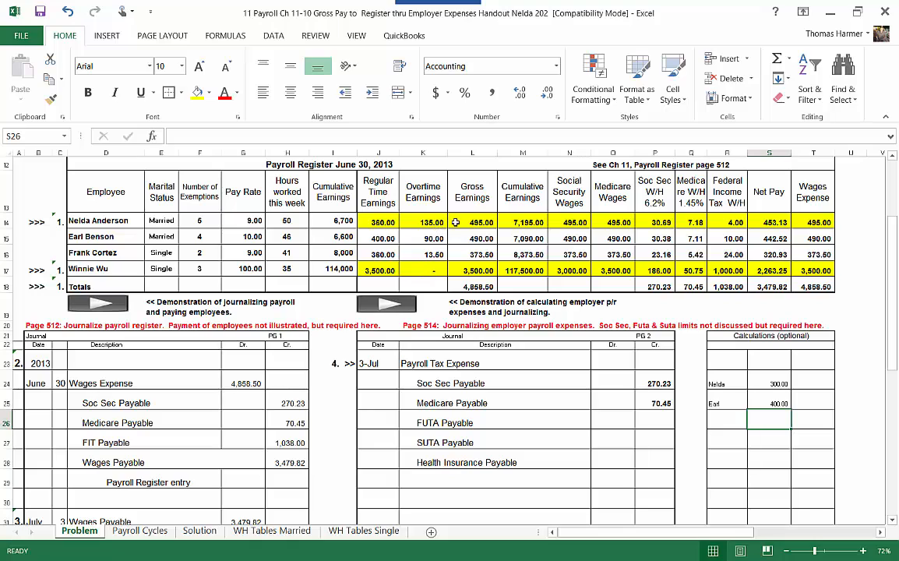
pyautogui.moveTo(492, 224)
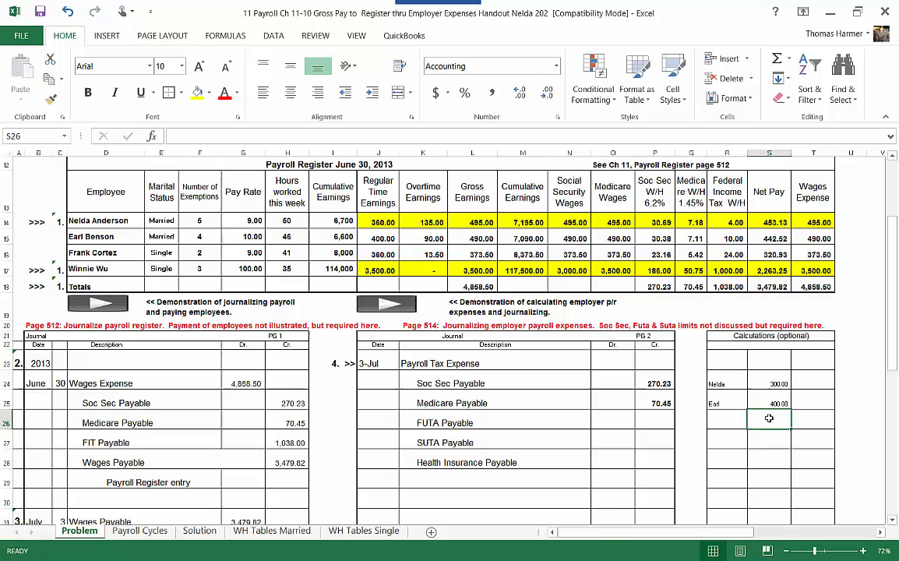
pyautogui.write('=SUM(S24:S25)')
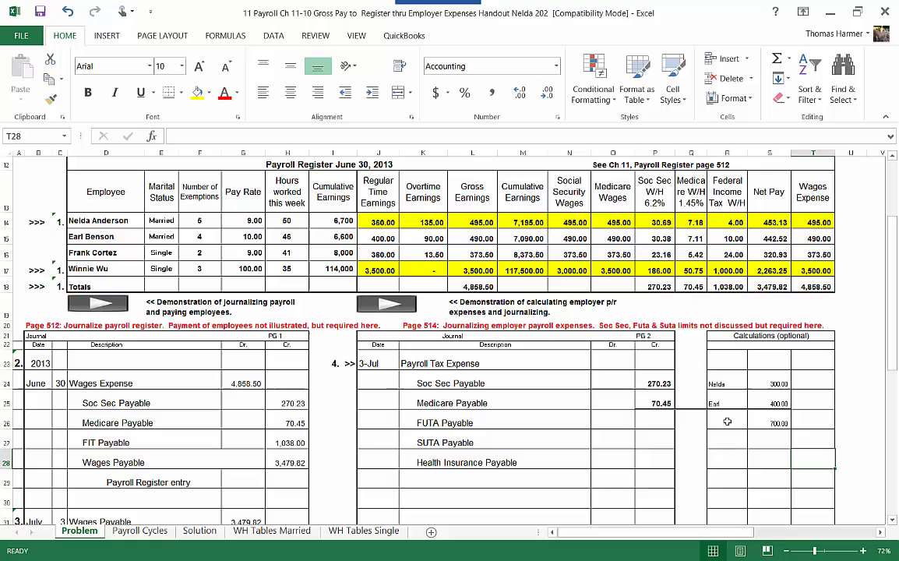
# Step: Add the FUTA label and its calculation beside the wage total
pyautogui.click(725, 442)
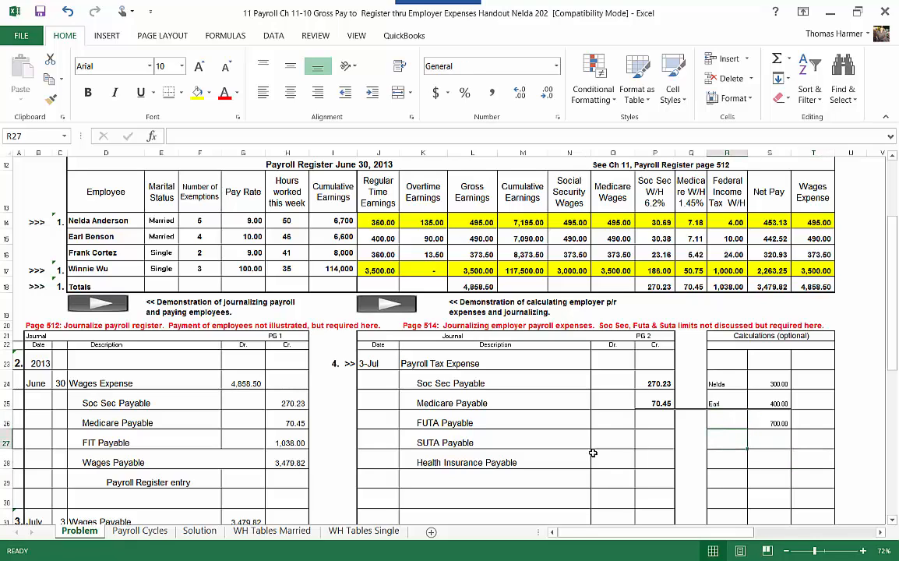
pyautogui.write('FUTA')
pyautogui.click(769, 441)
pyautogui.write('5.6')
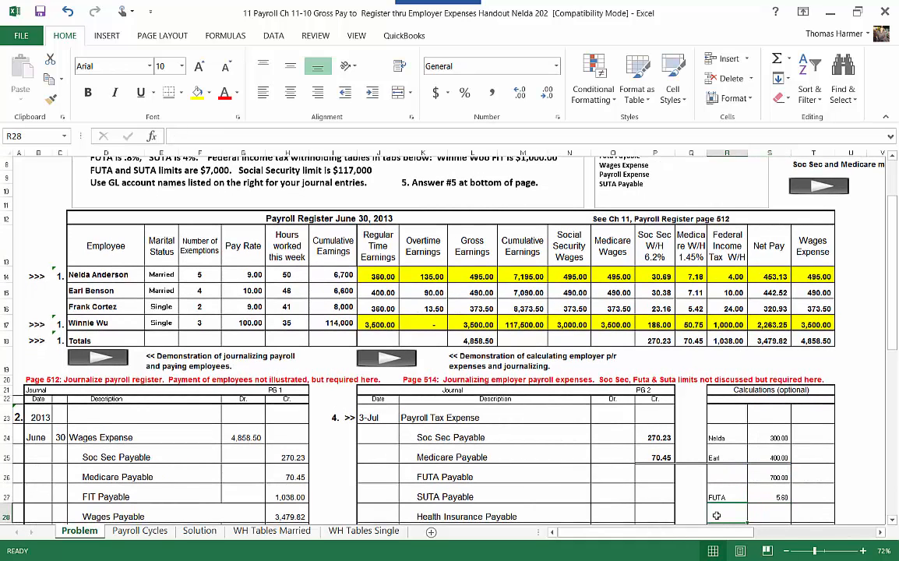
# Step: Calculate SUTA in the calculations area and post FUTA Payable 5.60 and SUTA Payable 28.00 credits
pyautogui.write('SUT')
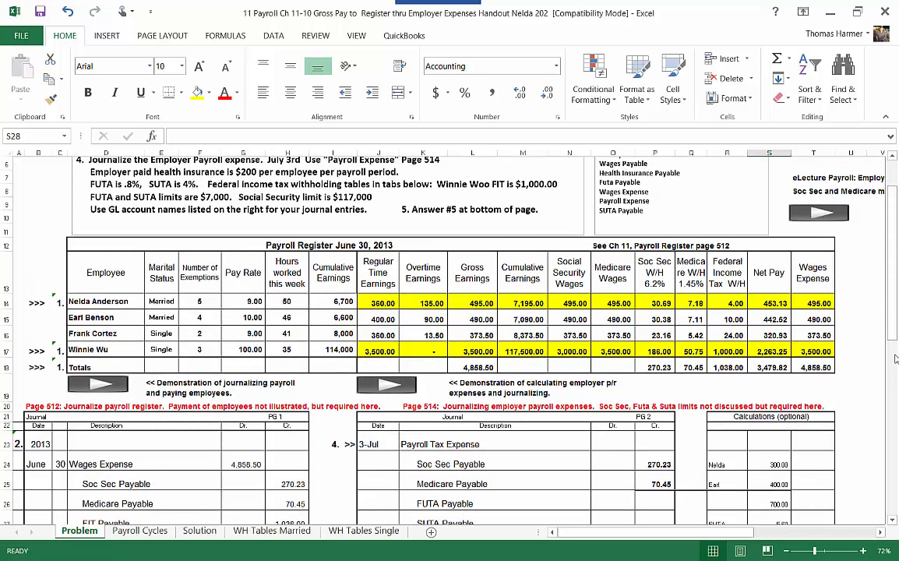
pyautogui.scroll(-3)
pyautogui.write('=')
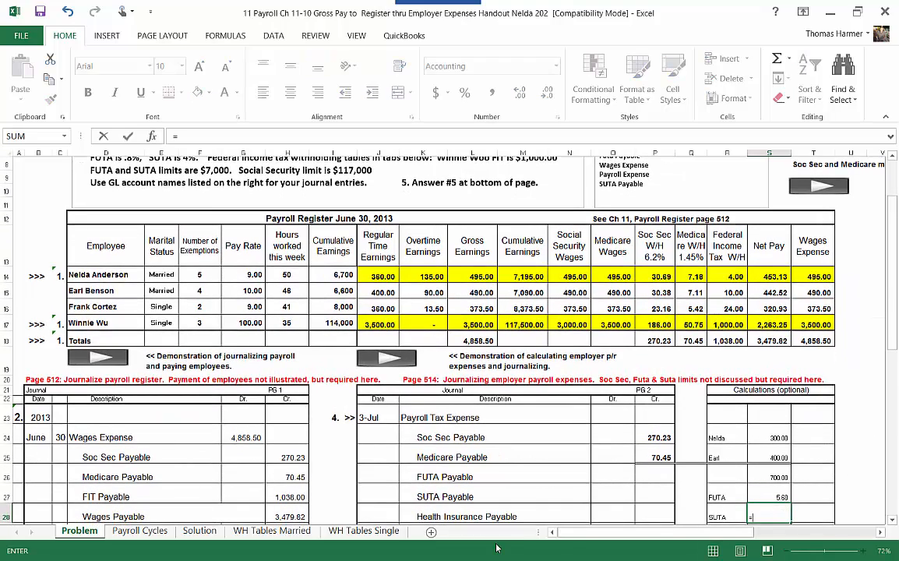
pyautogui.write('.0')
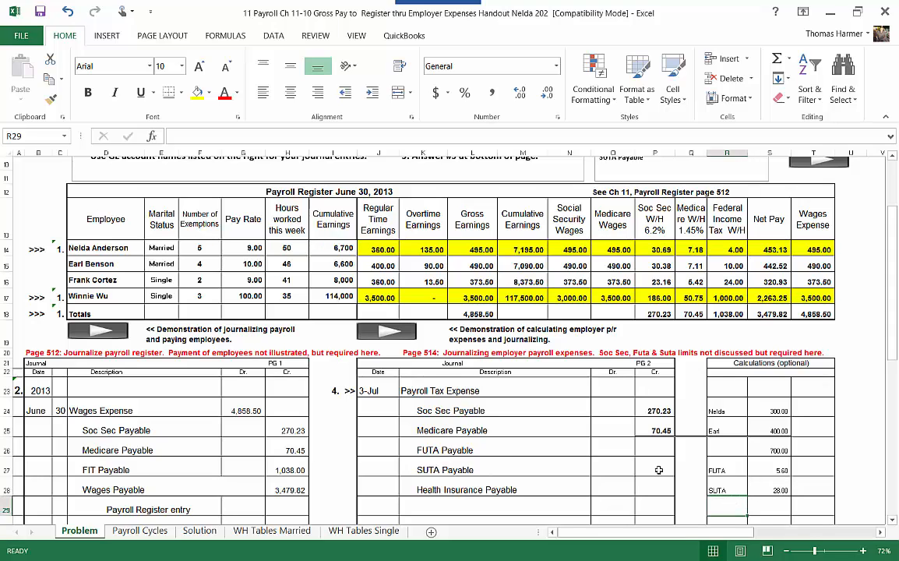
pyautogui.click(654, 470)
pyautogui.write('25')
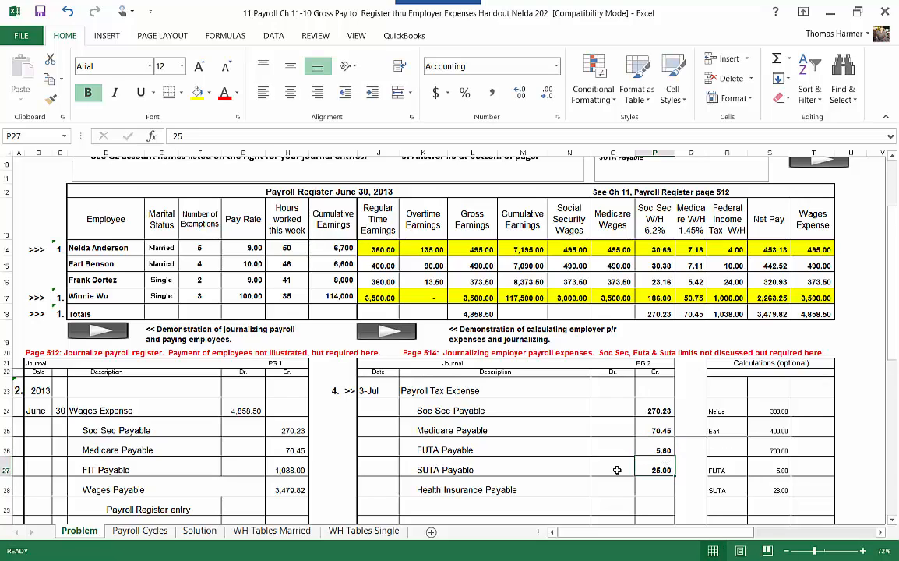
pyautogui.click(648, 489)
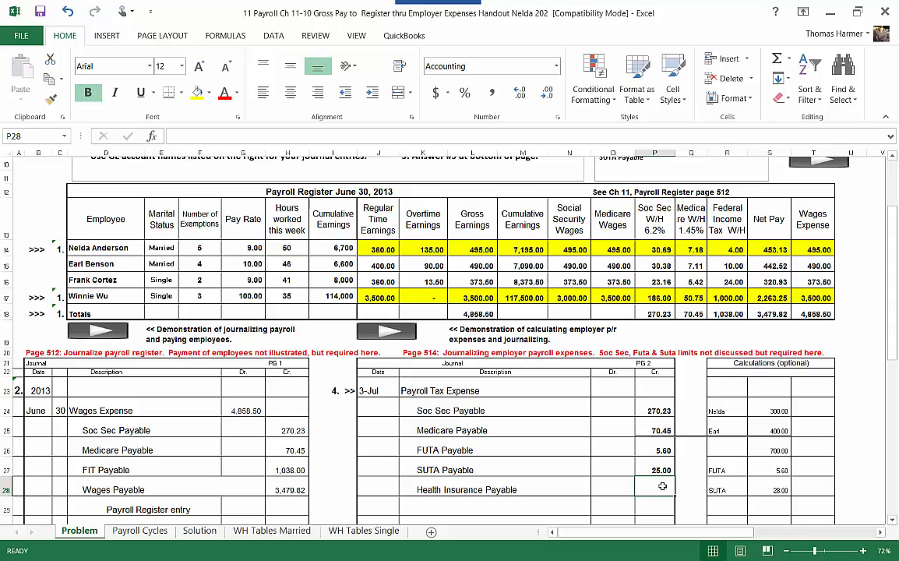
# Step: Credit Health Insurance Payable 800.00 and debit Payroll Tax Expense =SUM(P25:P28) in O23
pyautogui.write('800')
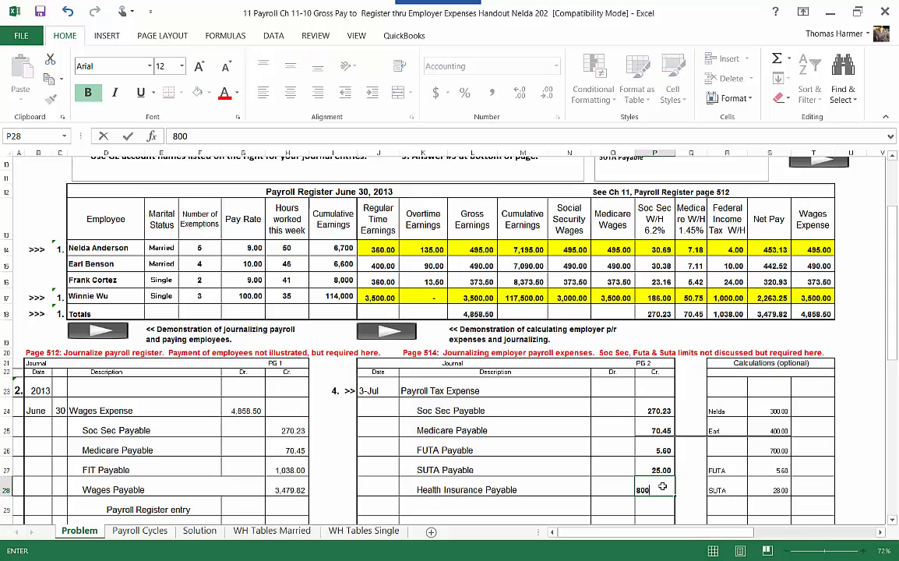
pyautogui.press('enter')
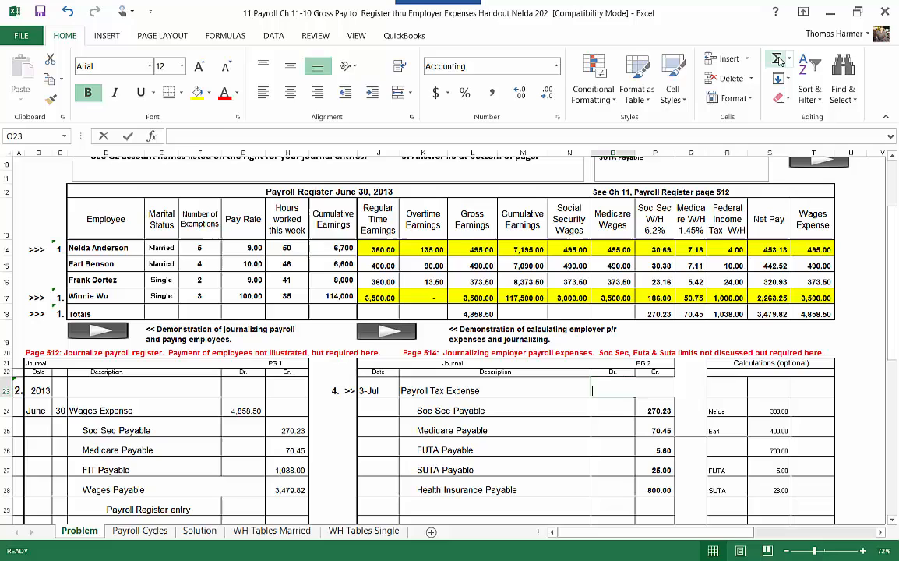
pyautogui.write('=SUM(P25:P28')
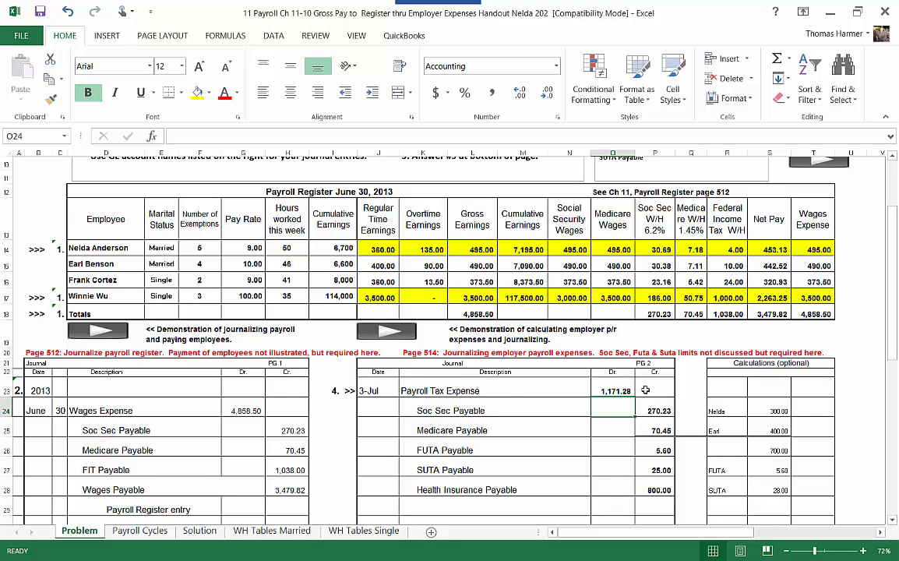
pyautogui.moveTo(584, 414)
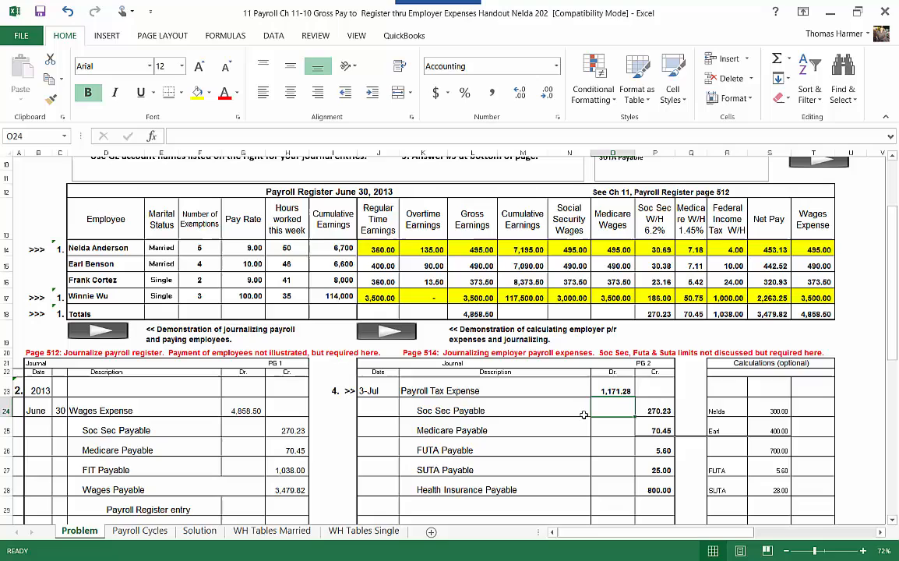
pyautogui.moveTo(178, 445)
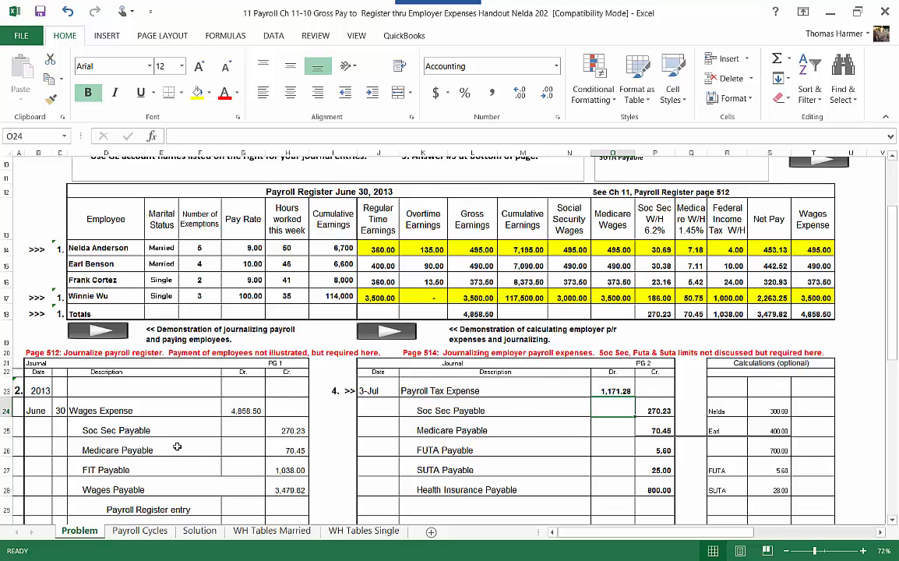
pyautogui.moveTo(184, 502)
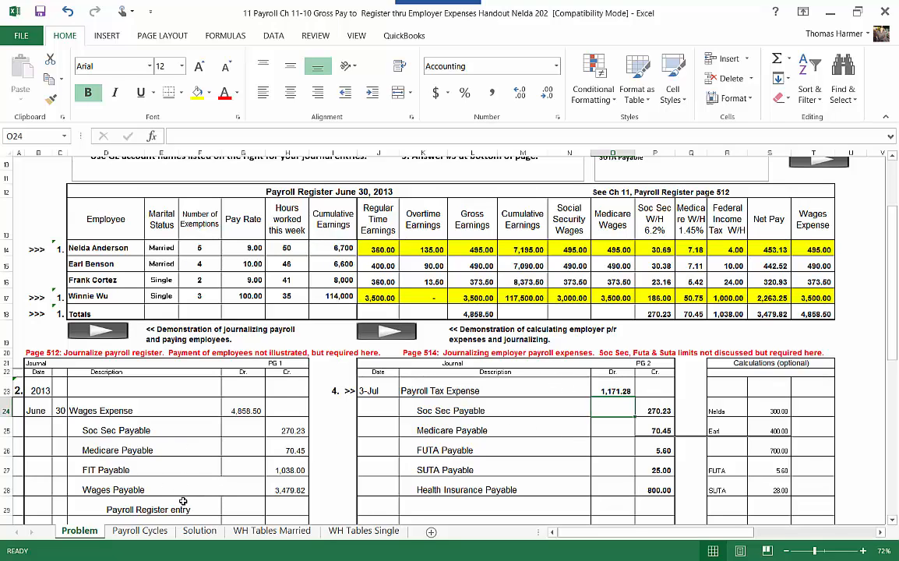
pyautogui.moveTo(644, 395)
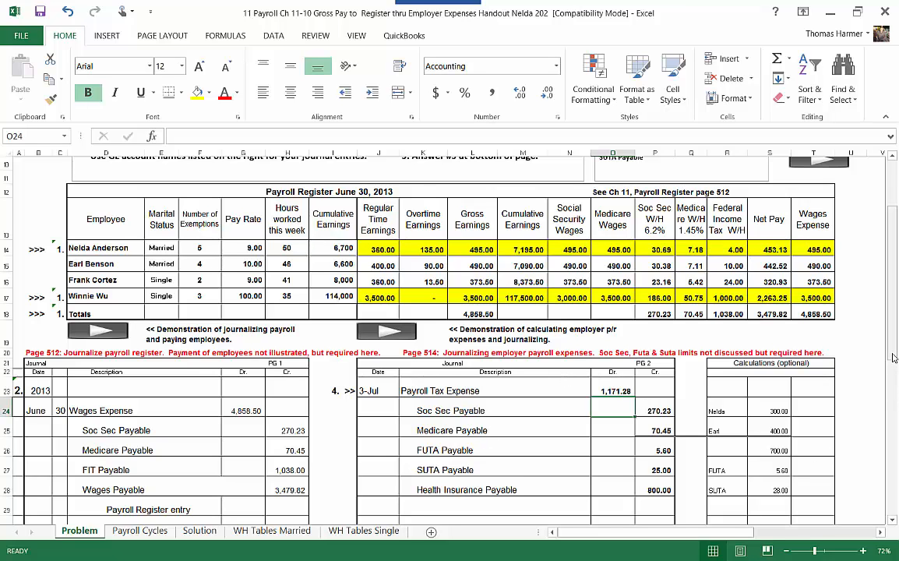
# Step: Type the explanation "Employer payroll exp for June 30 payroll" beneath the entry
pyautogui.scroll(-3)
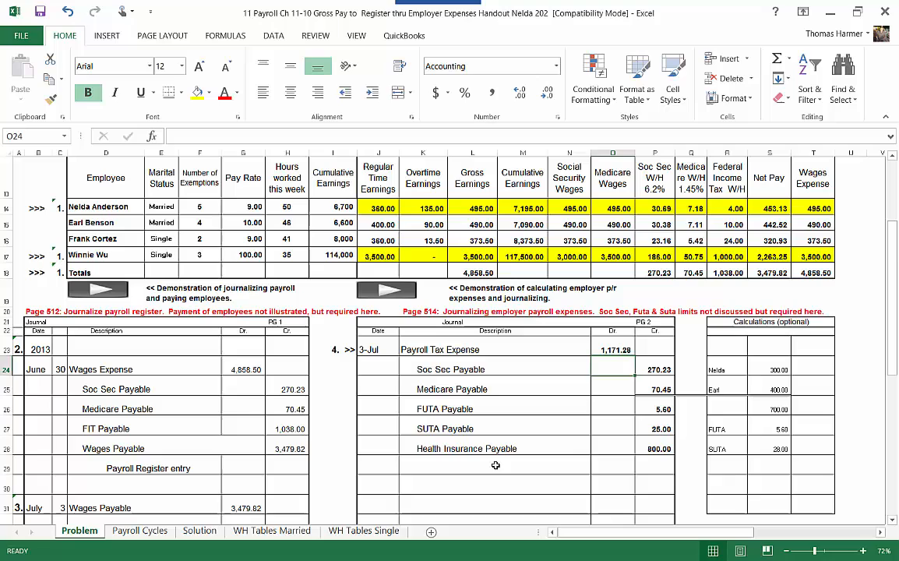
pyautogui.write('Employer payroll exp for June 30 payroll')
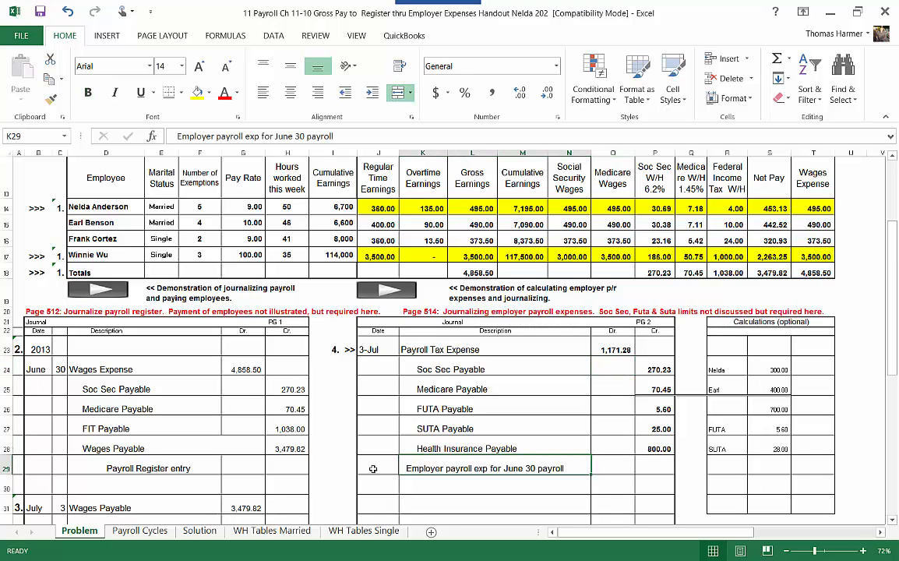
pyautogui.moveTo(483, 478)
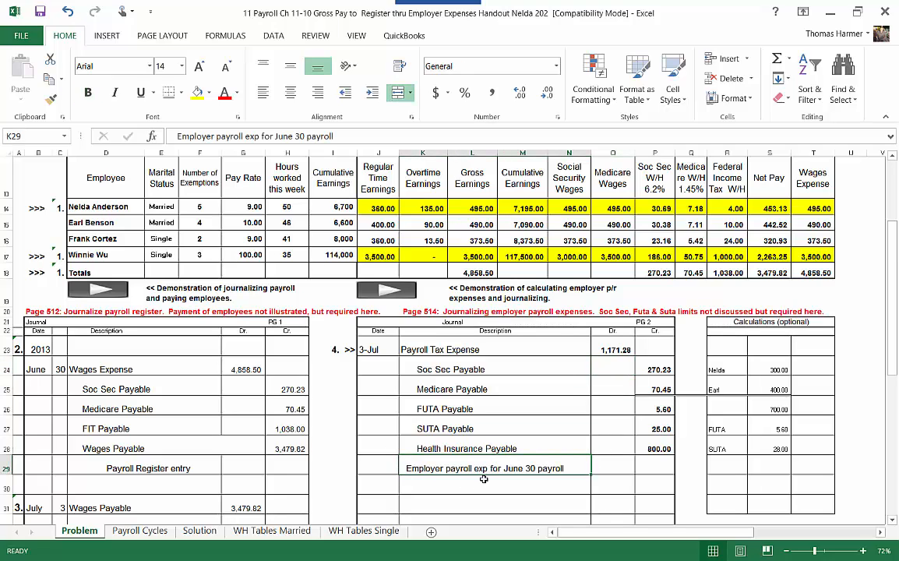